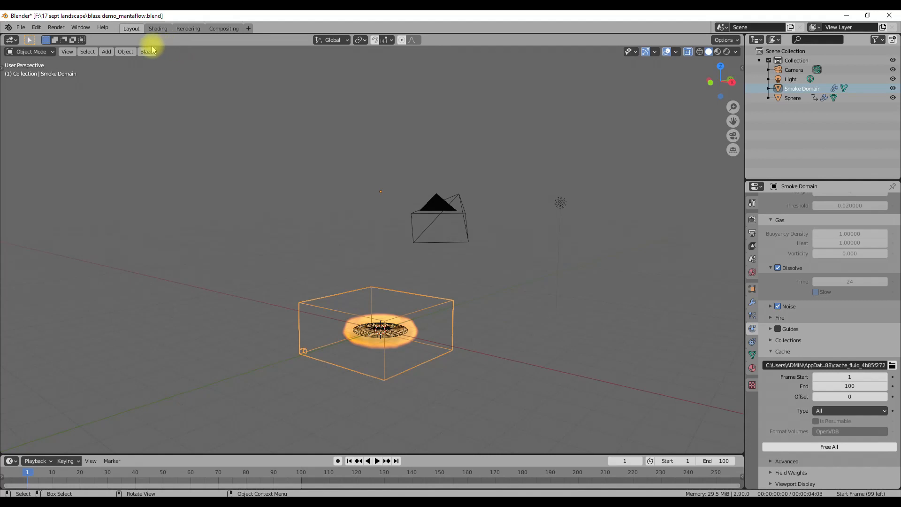
Add a Blaze Mantaflow shader to the smoke domain via the Blaze menu, keeping the New Blaze shader preset
click(147, 51)
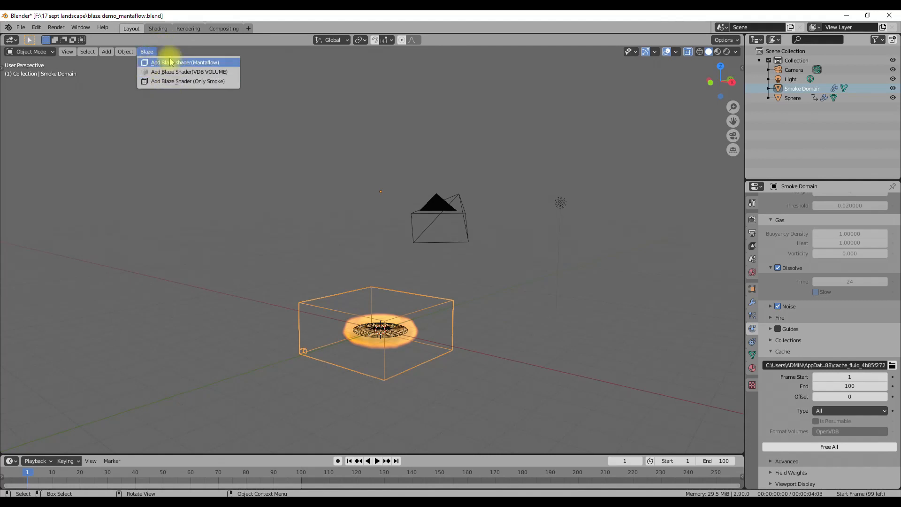
click(184, 62)
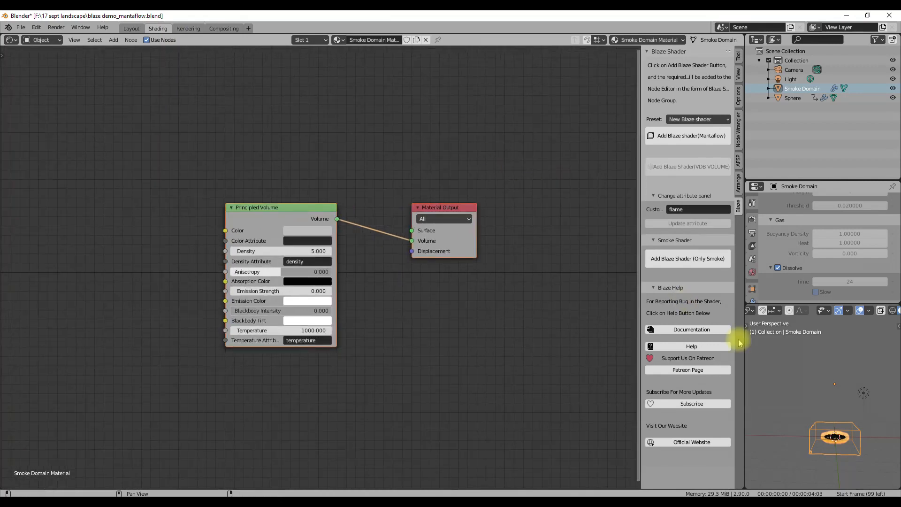
click(859, 444)
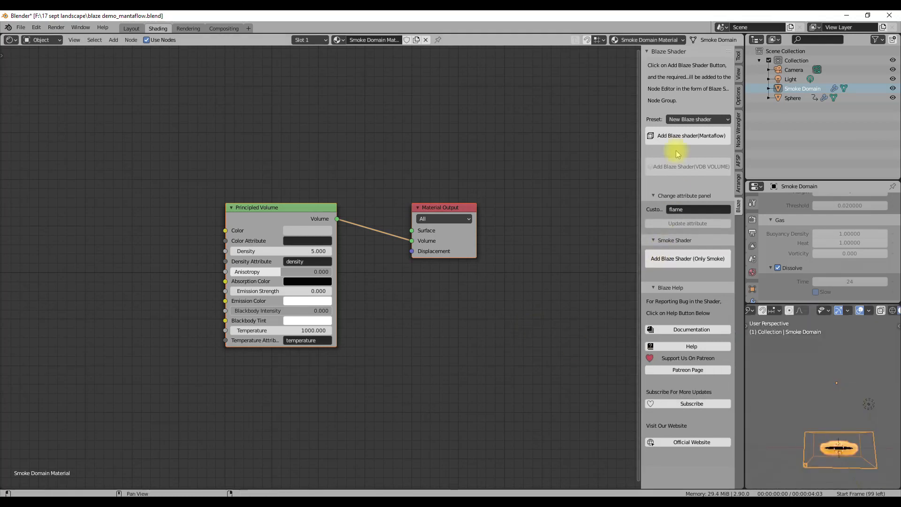
click(697, 119)
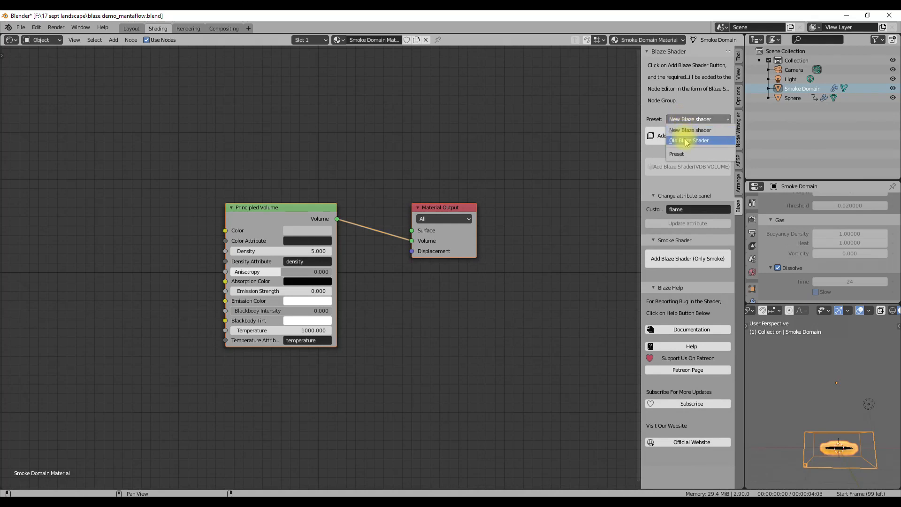
mouse_move(689, 129)
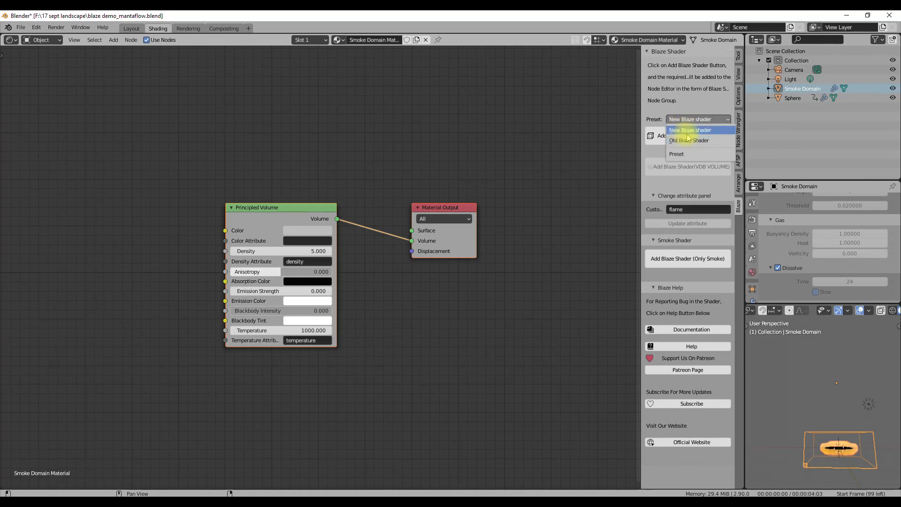
click(689, 130)
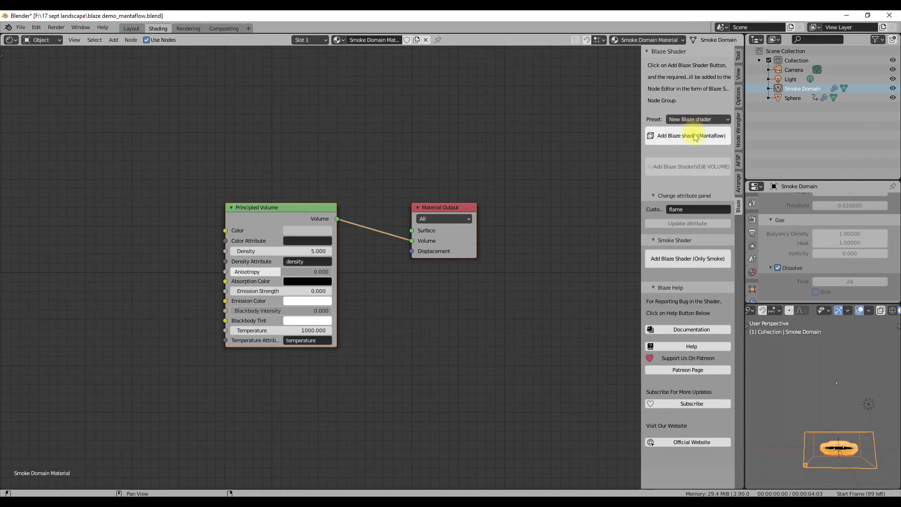
Apply the Blaze Mantaflow shader group to the domain's volume and preview the orange fire rendered from the front
click(686, 135)
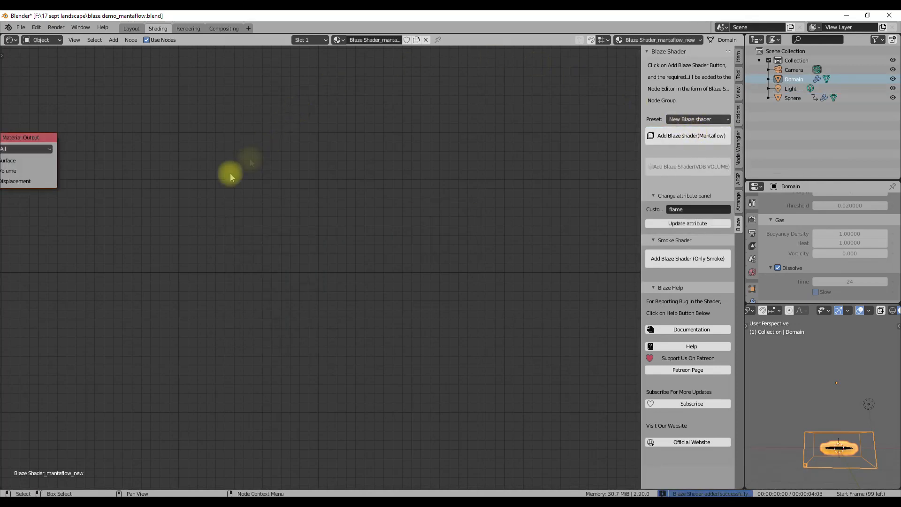
click(687, 135)
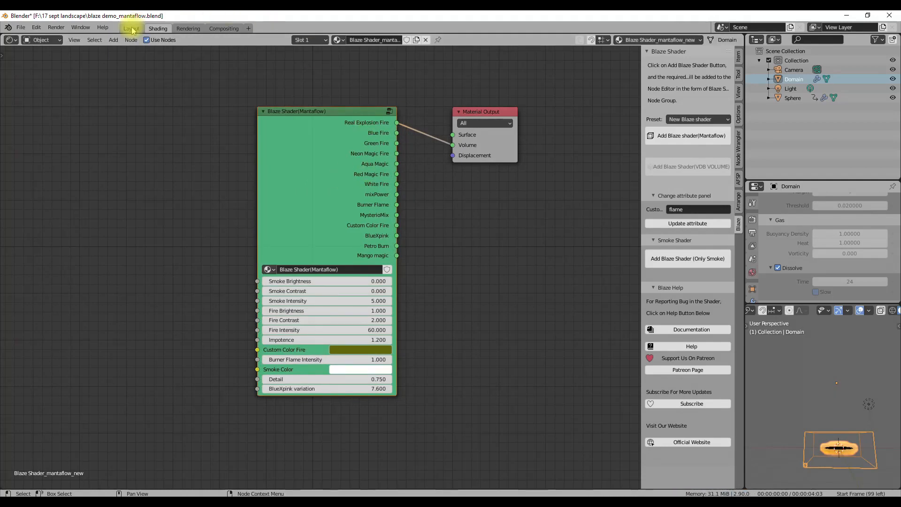
click(131, 28)
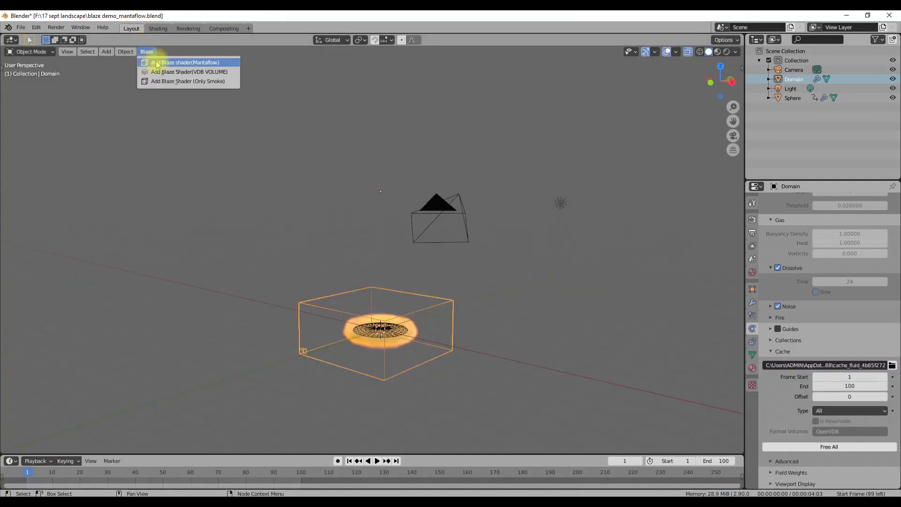
click(189, 62)
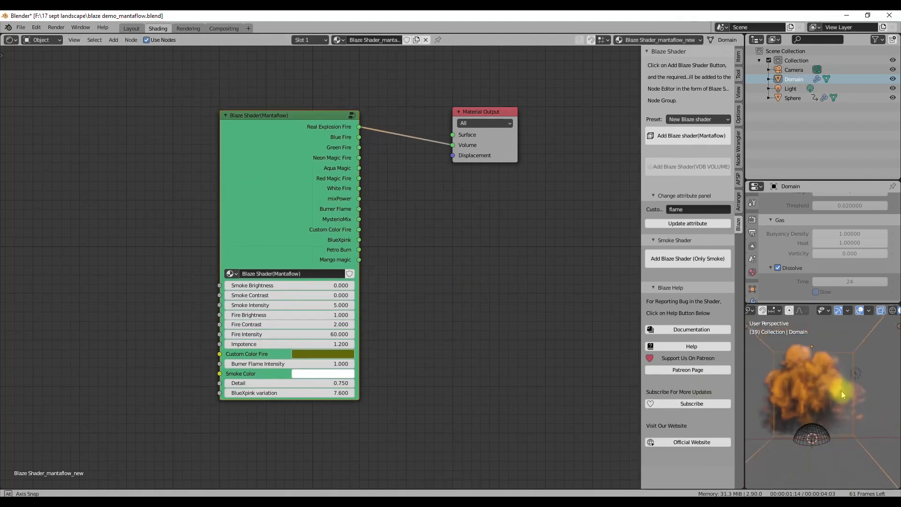
key(ctrl+4)
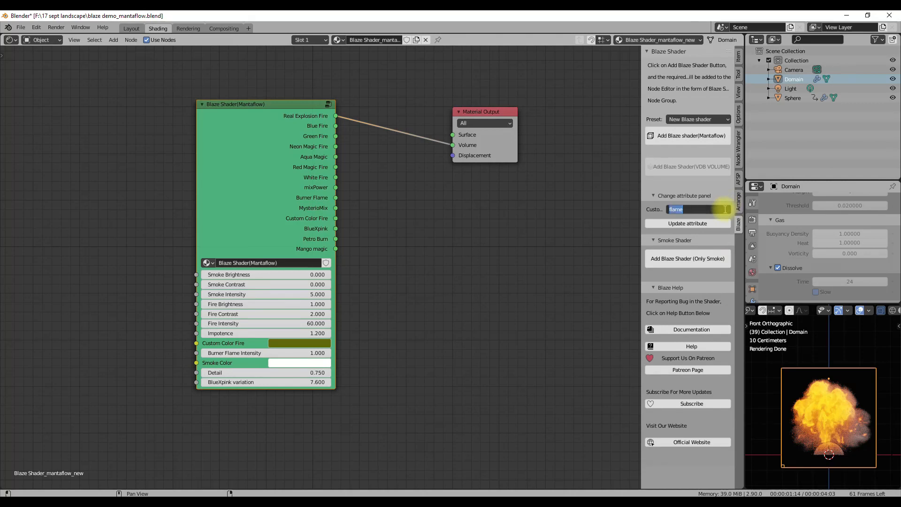
text(heat)
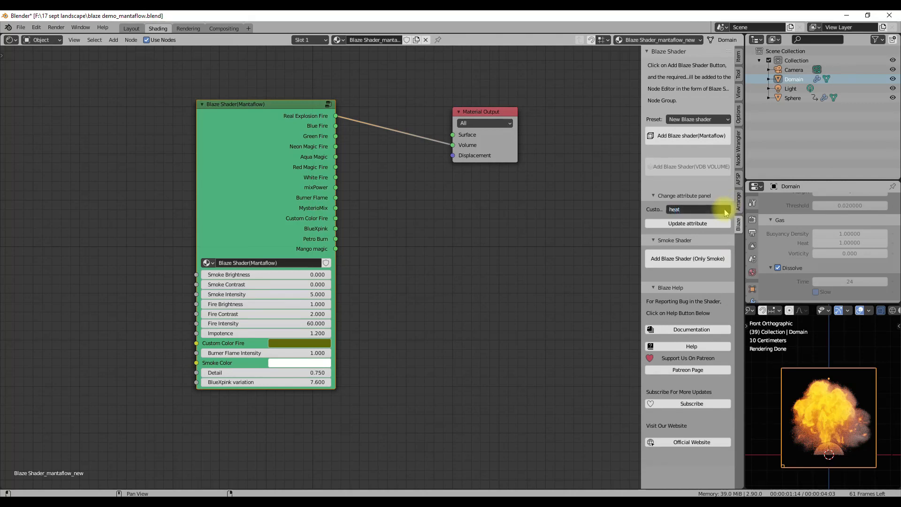
click(687, 223)
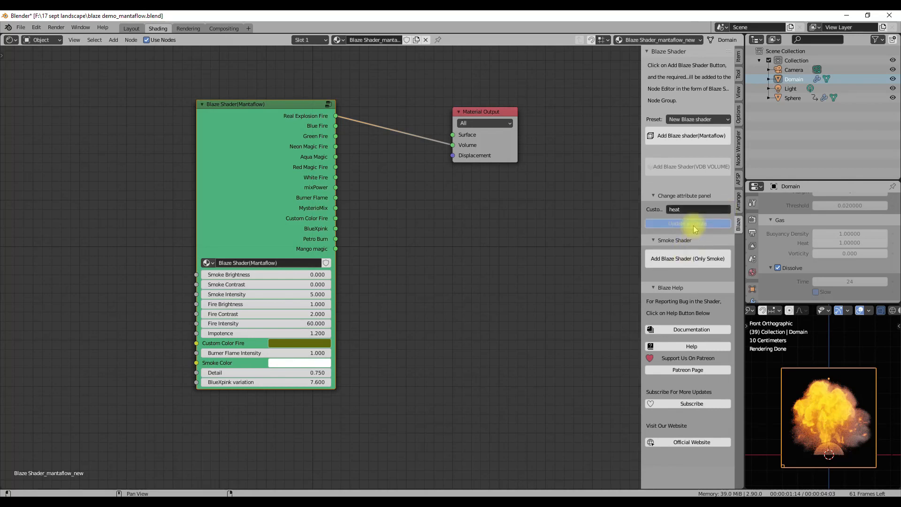
click(687, 224)
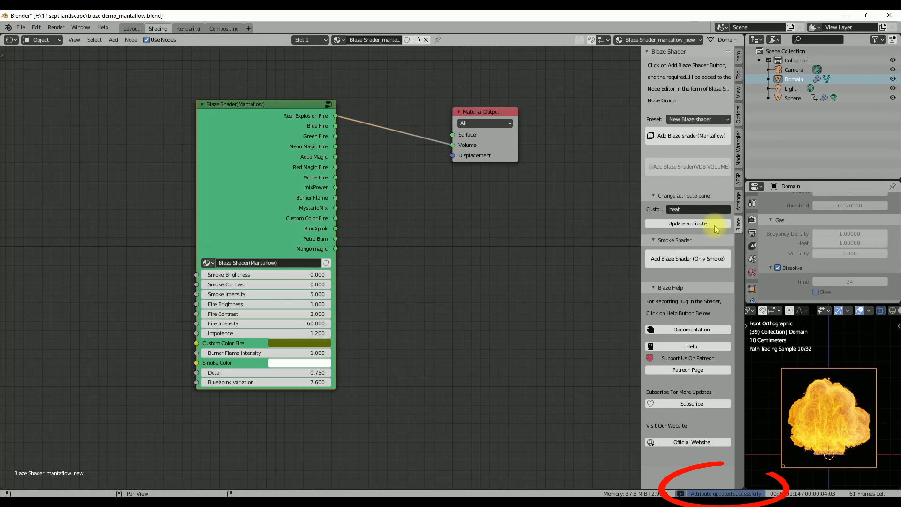
click(697, 208)
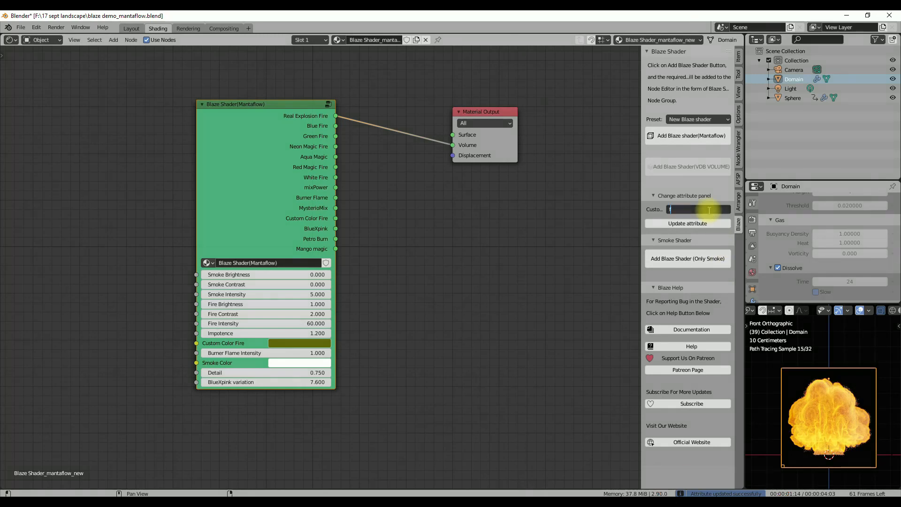
text(flame)
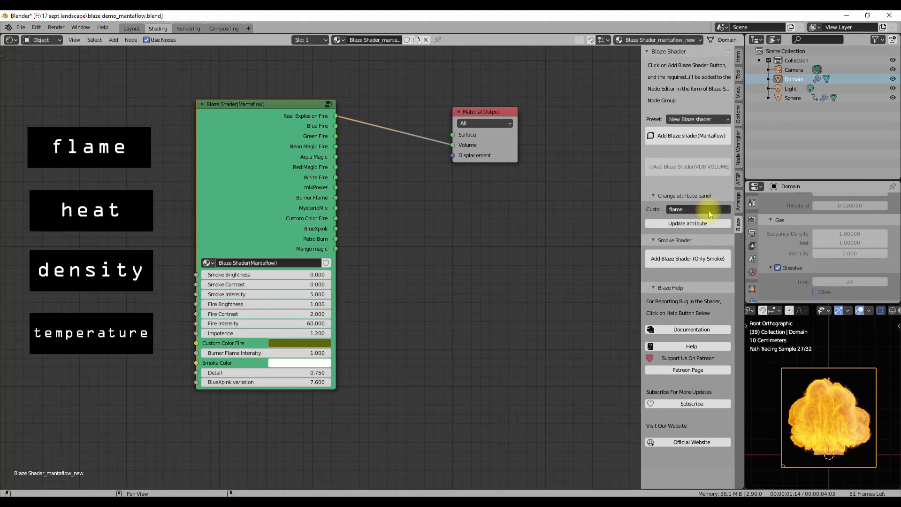
click(687, 224)
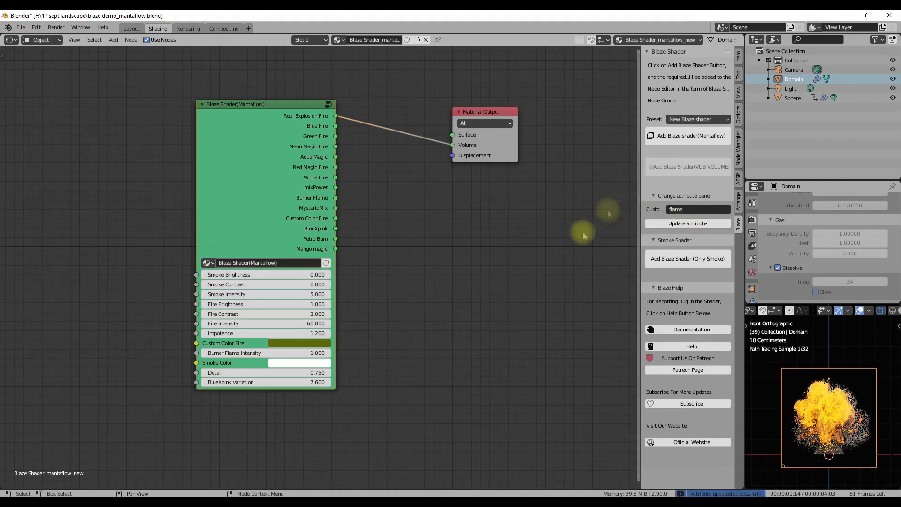
click(686, 224)
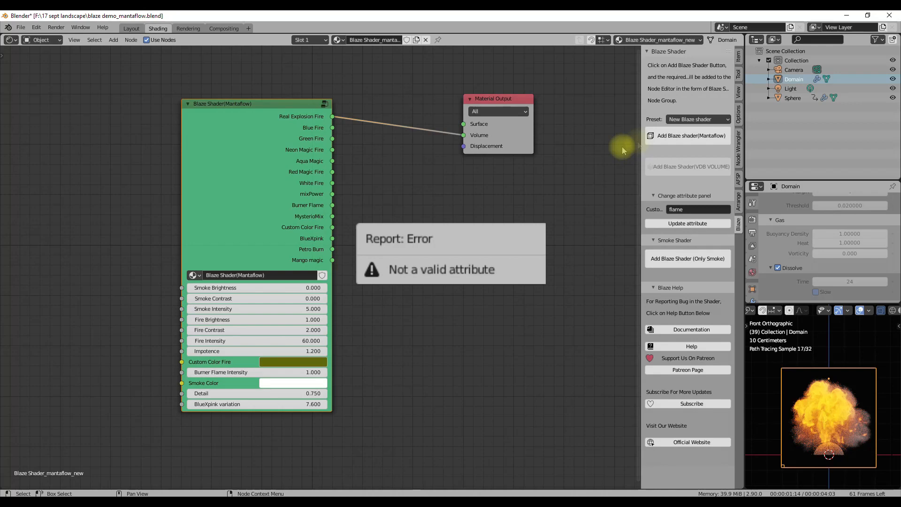
Apply the Old Blaze Shader preset's Real Flames look, then reapply a fresh New-preset Blaze Mantaflow shader
click(698, 119)
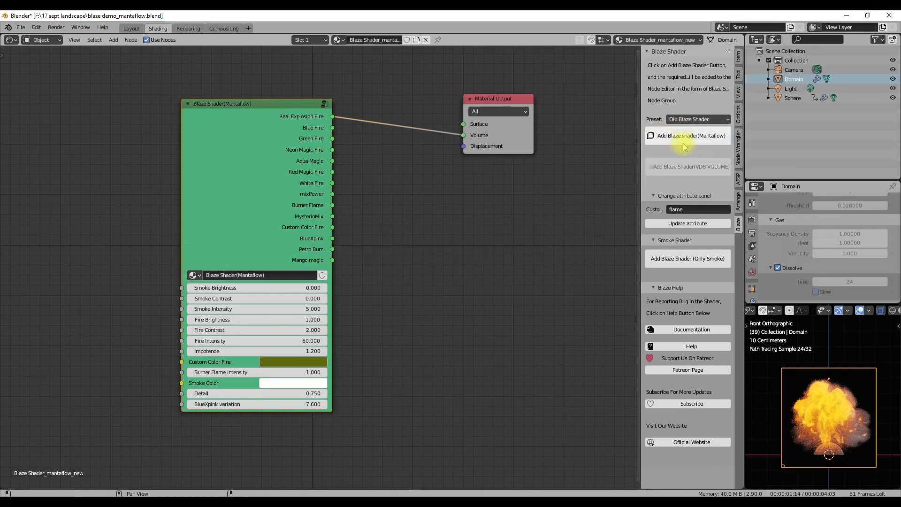
click(688, 135)
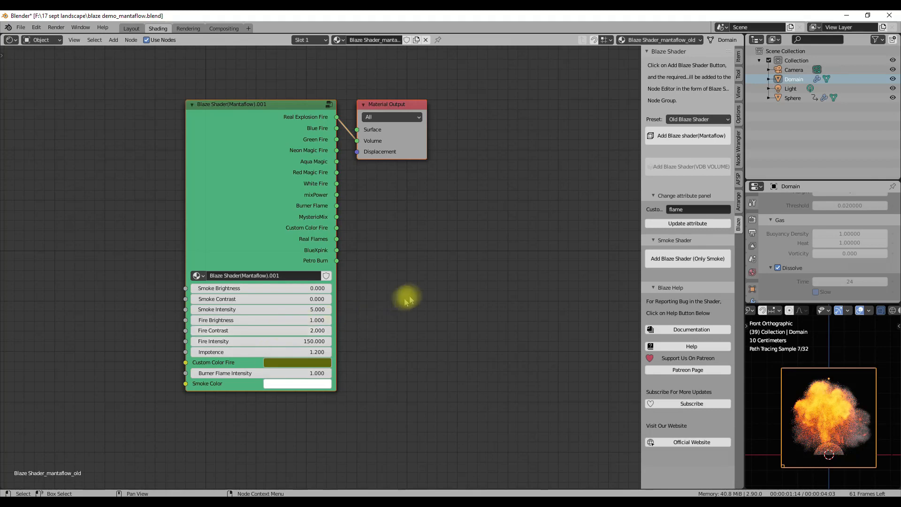
mouse_move(270, 236)
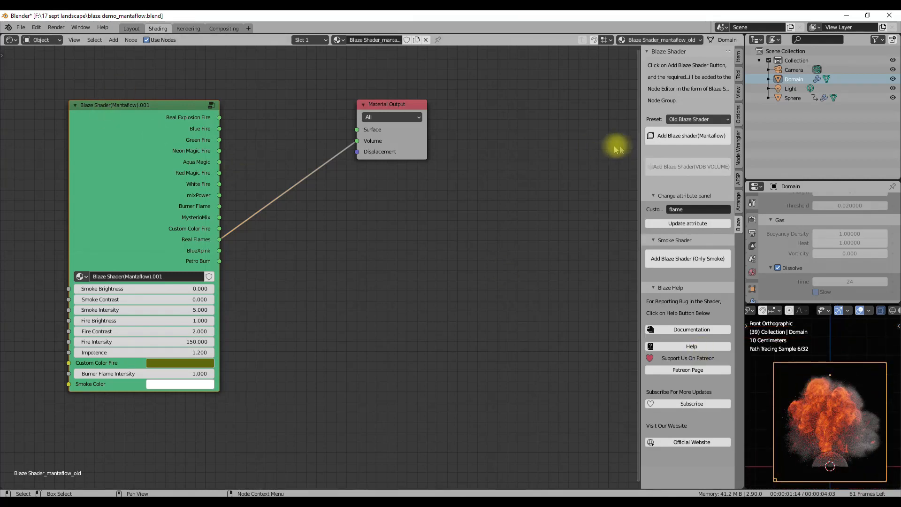
click(697, 119)
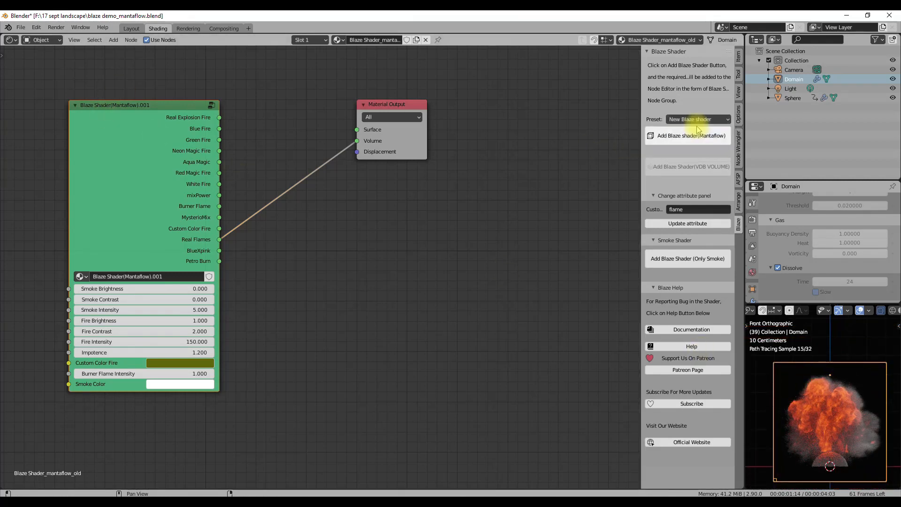
click(692, 135)
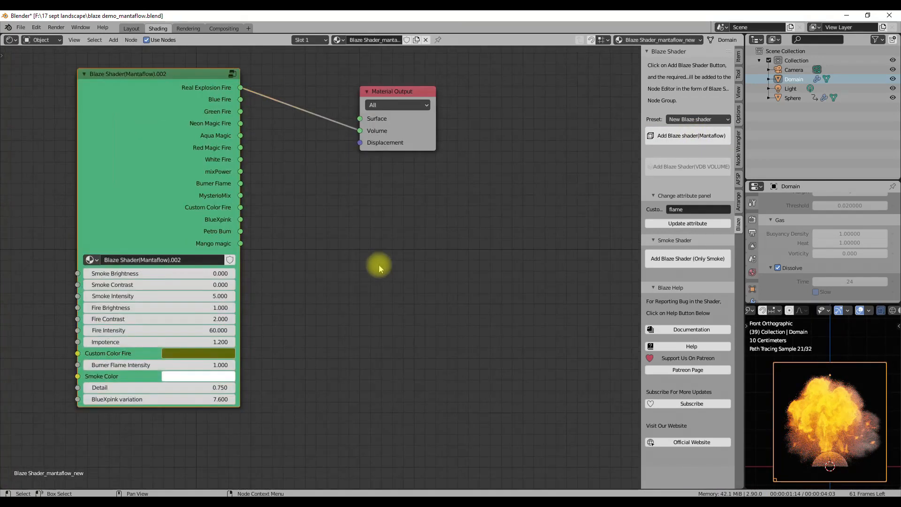
Adjust the Smoke Shader Parameters, including the Magical_smoke gold value
click(686, 258)
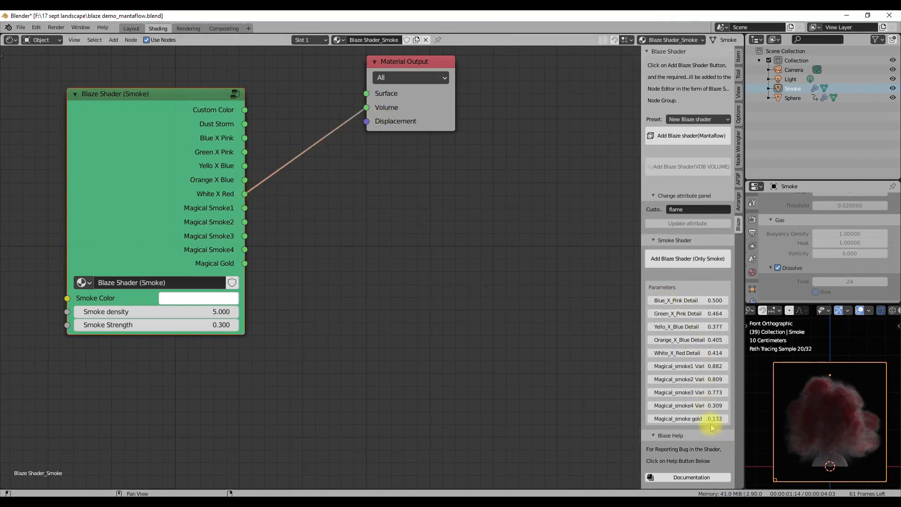
click(687, 351)
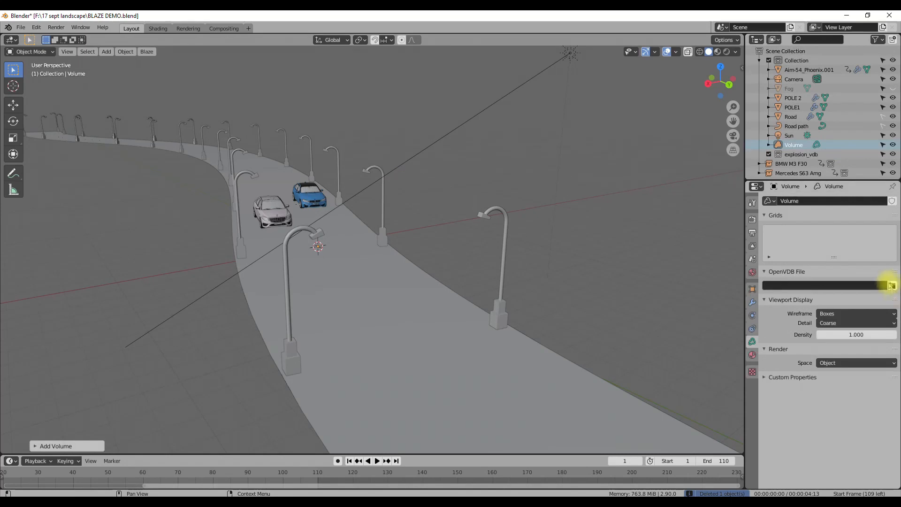
Load the first gasoline explosion VDB file into the Volume and move it to the explosion_vdb collection
click(891, 285)
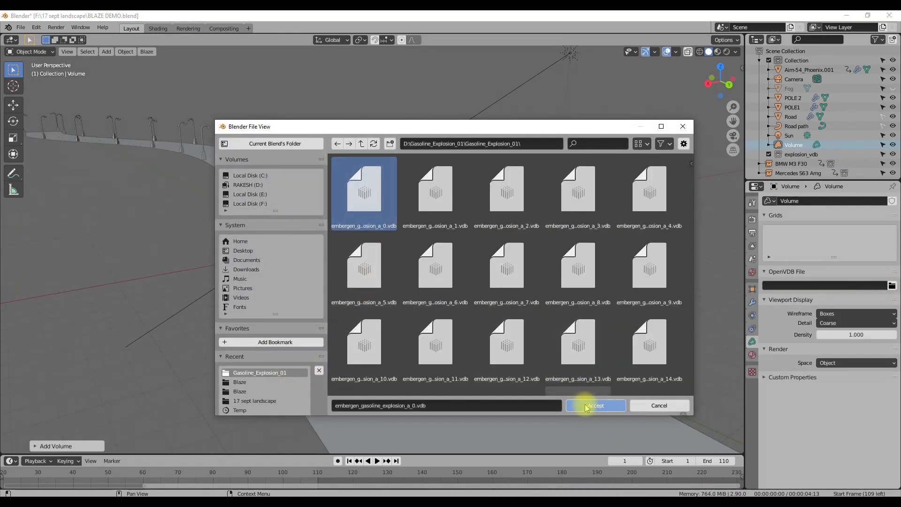
click(595, 405)
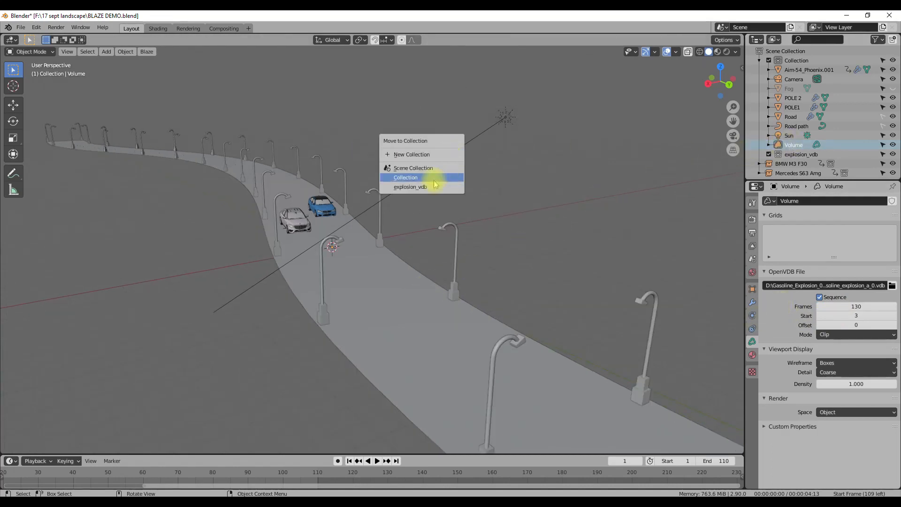
click(405, 177)
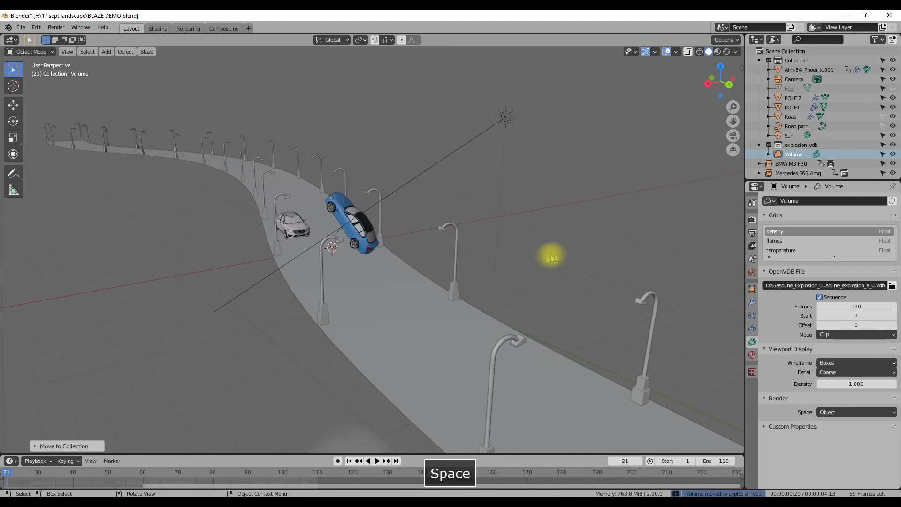
Play the VDB sequence and reposition the explosion above the road
key(space)
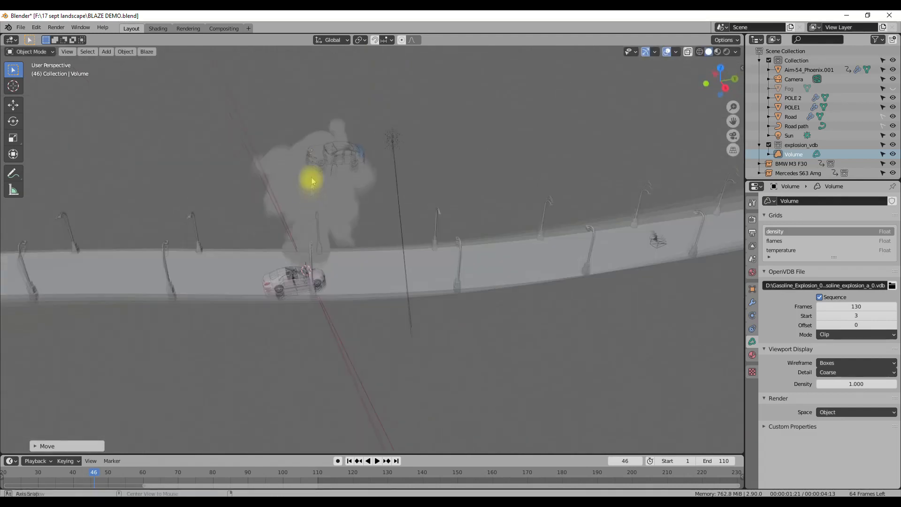
key(s)
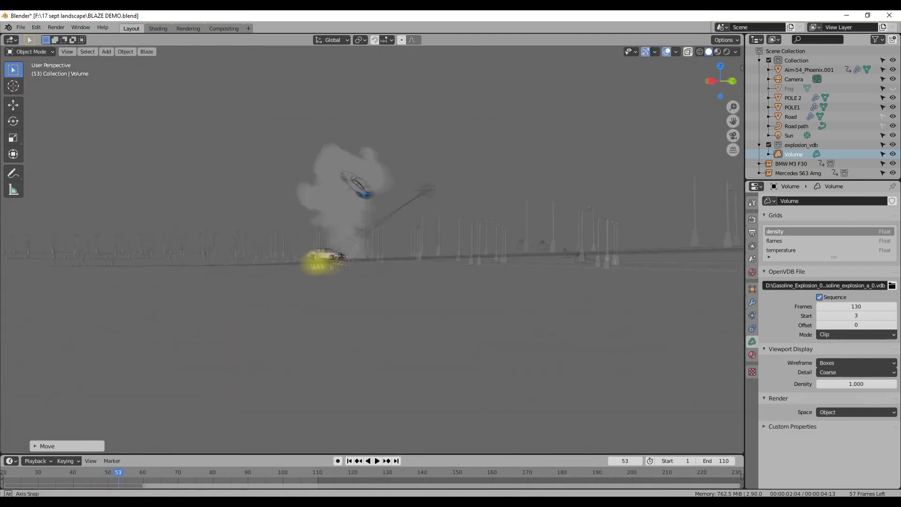
click(146, 51)
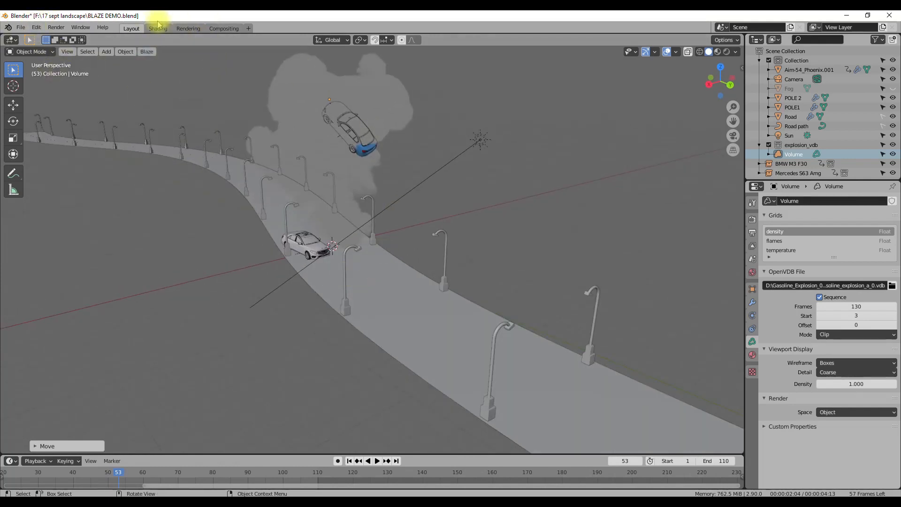
Add a Blaze VDB Volume shader with smoke brightness/contrast 0, smoke intensity 5, fire intensity 60, and play it
click(158, 28)
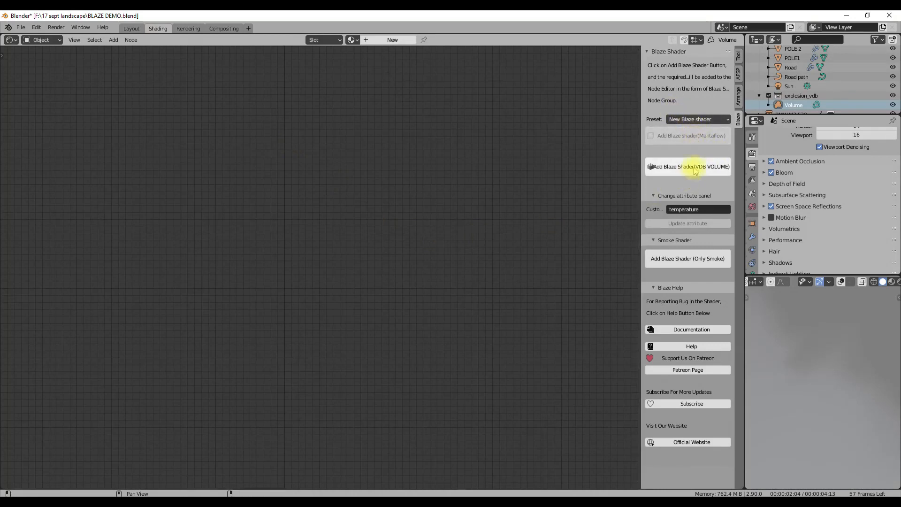
click(687, 166)
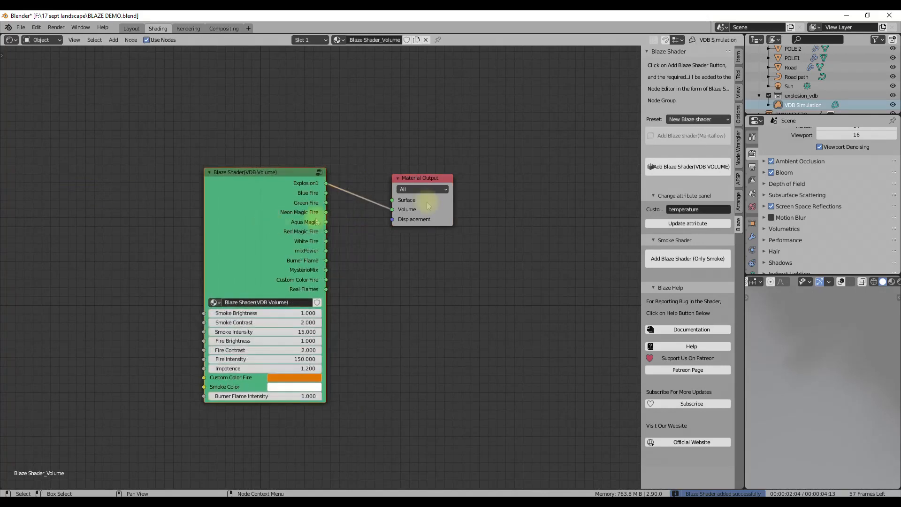
click(698, 119)
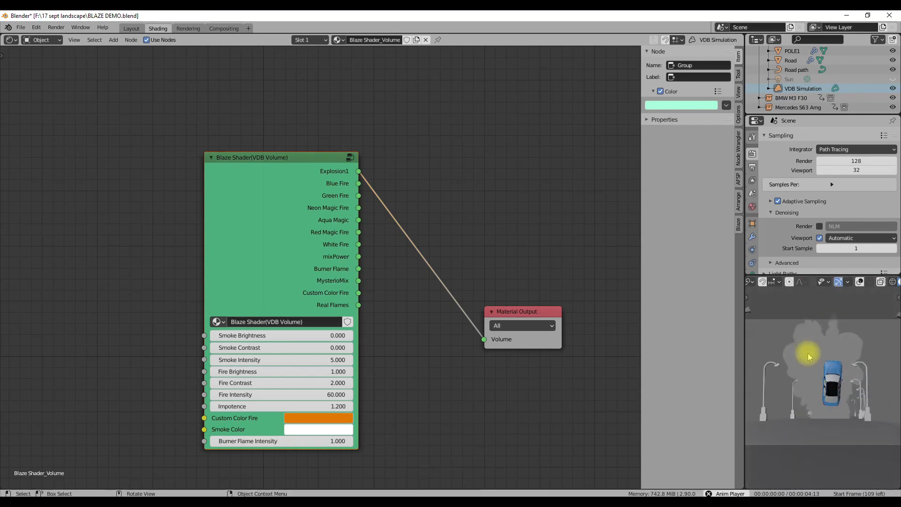
key(space)
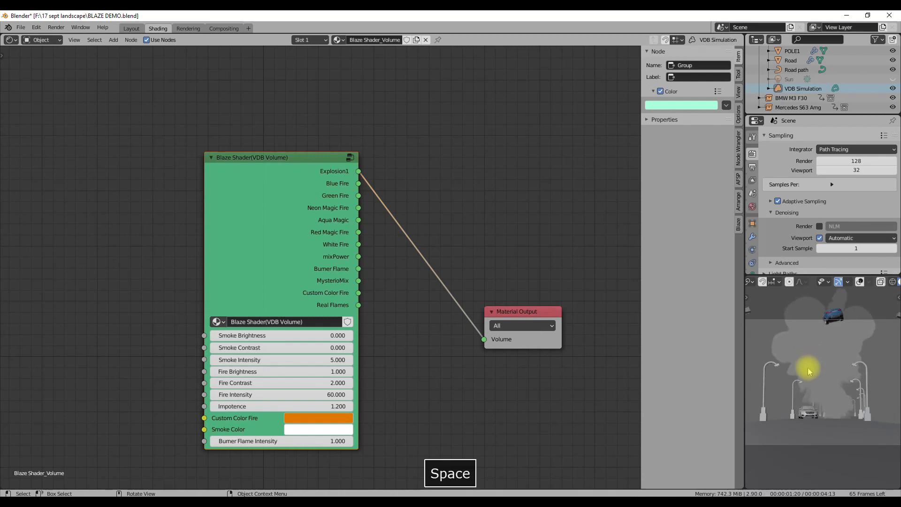
click(515, 311)
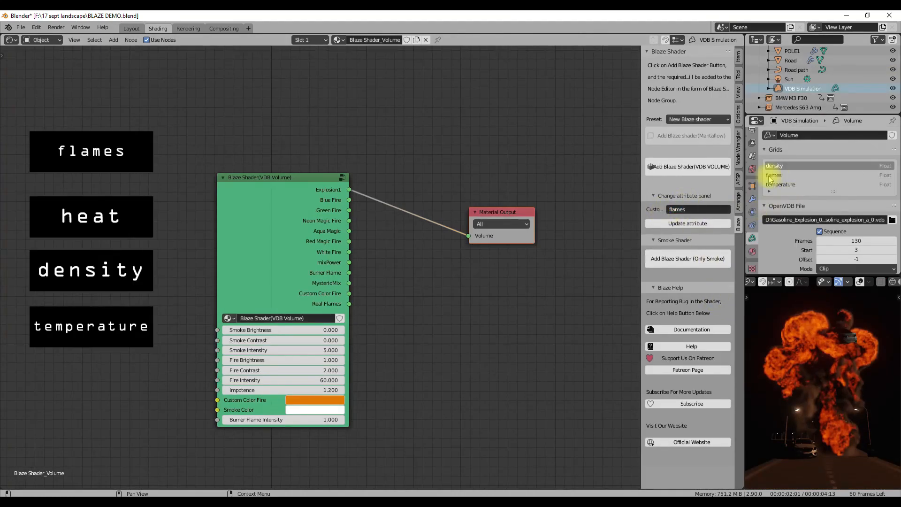
Update the shader's custom attribute to flames, then to temperature for a brighter orange glow
click(687, 223)
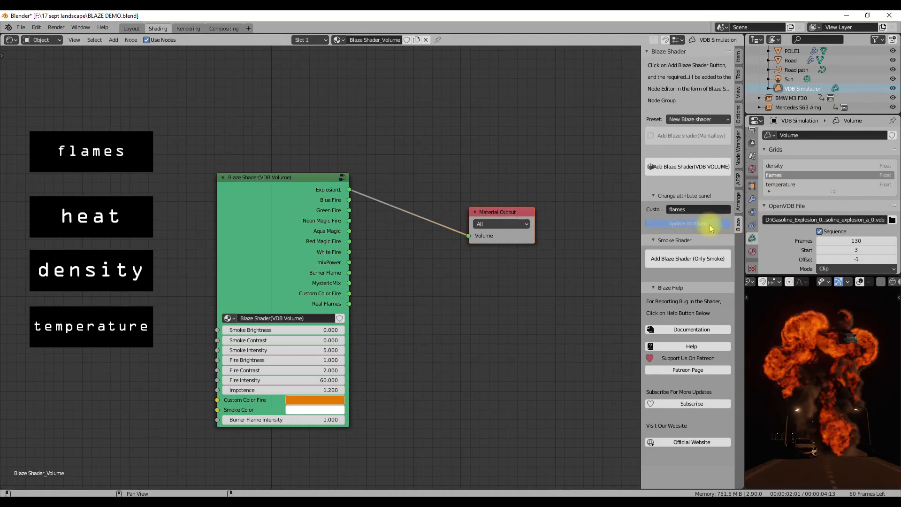
click(687, 223)
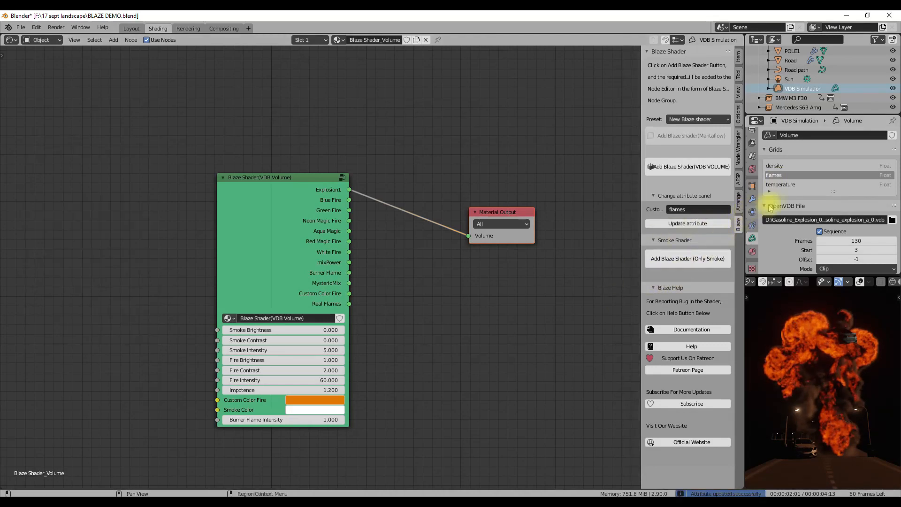
click(698, 208)
text(temperature)
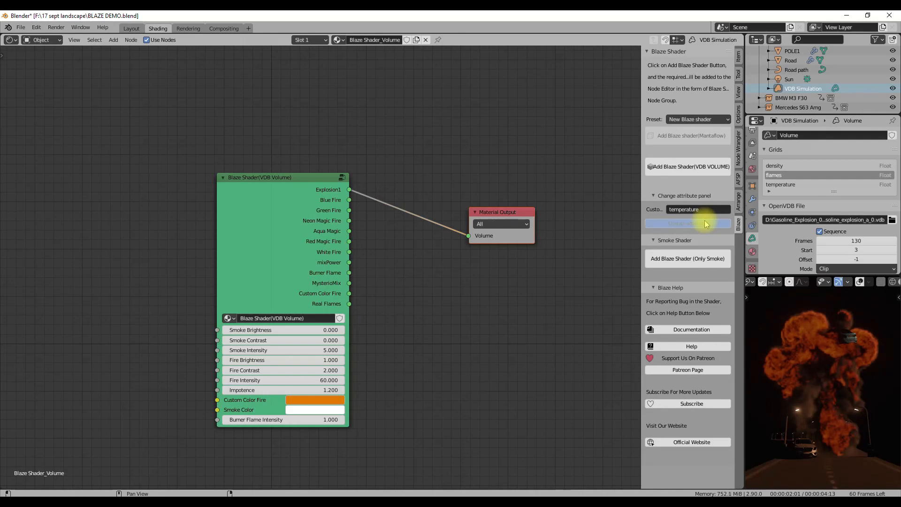
click(687, 224)
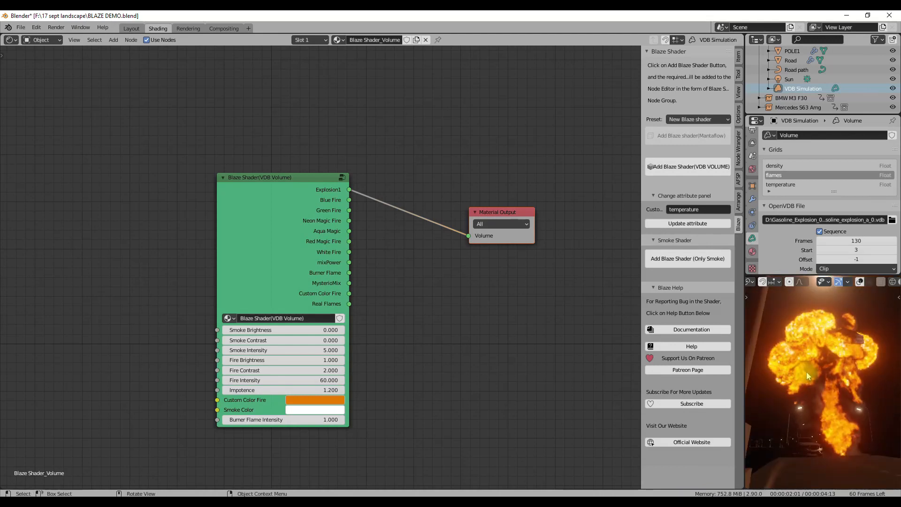
mouse_move(379, 357)
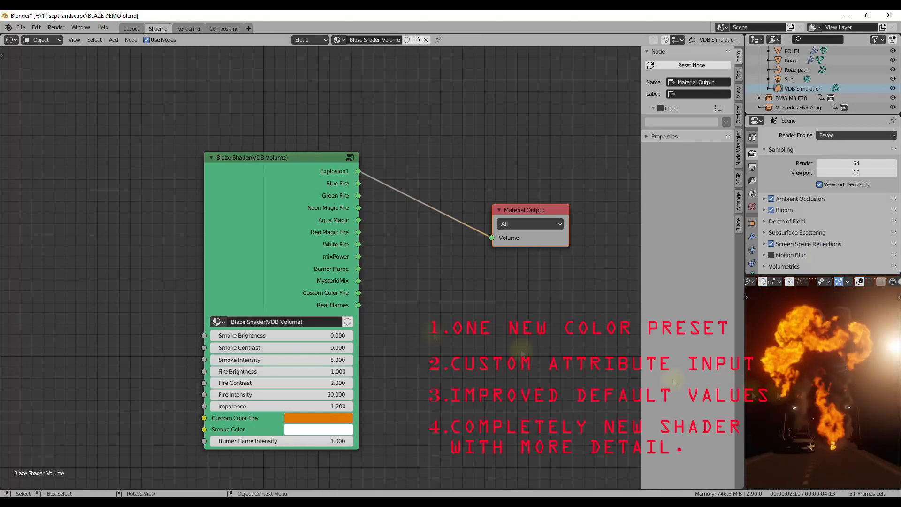
Set fire intensity 500 and smoke intensity 4, preview fully rendered, and connect Explosion1 to the volume output
click(318, 417)
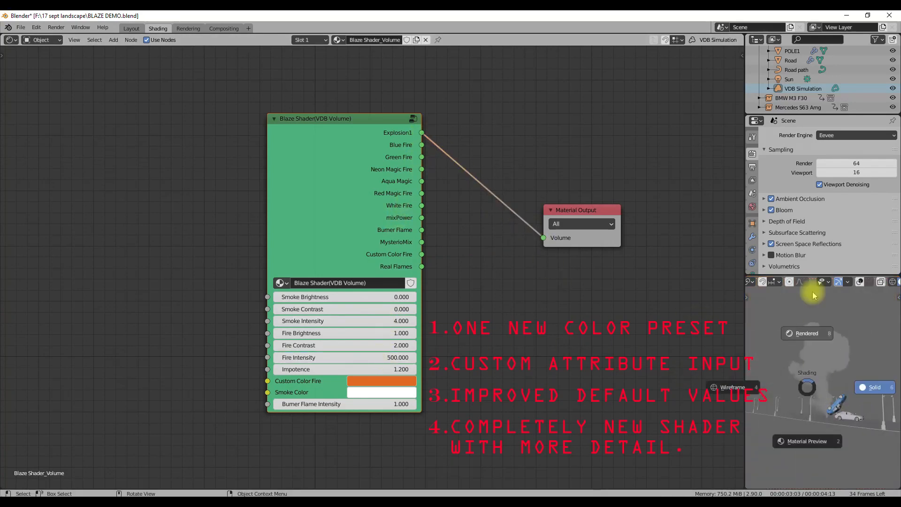
click(751, 182)
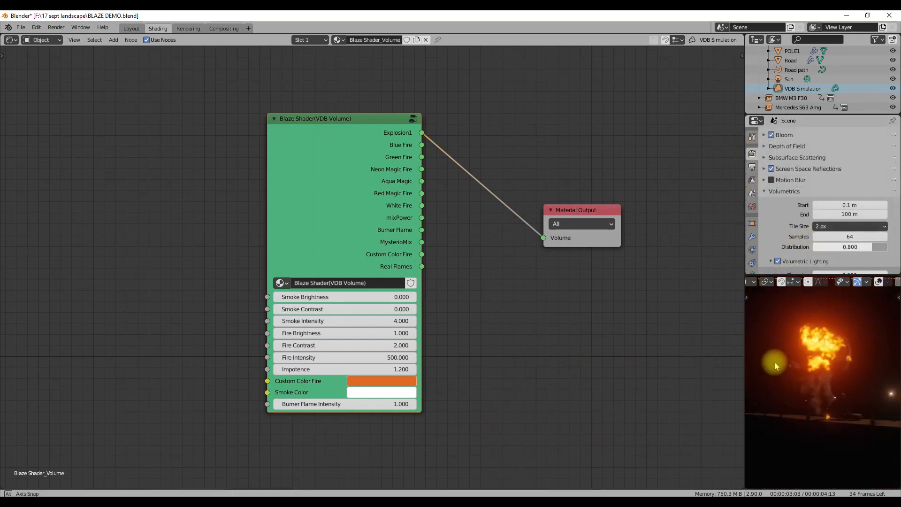
click(381, 392)
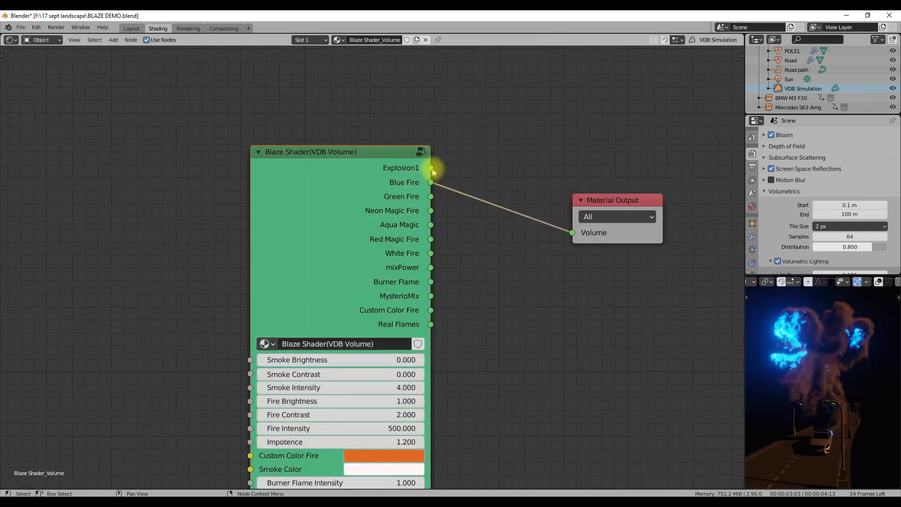
click(130, 29)
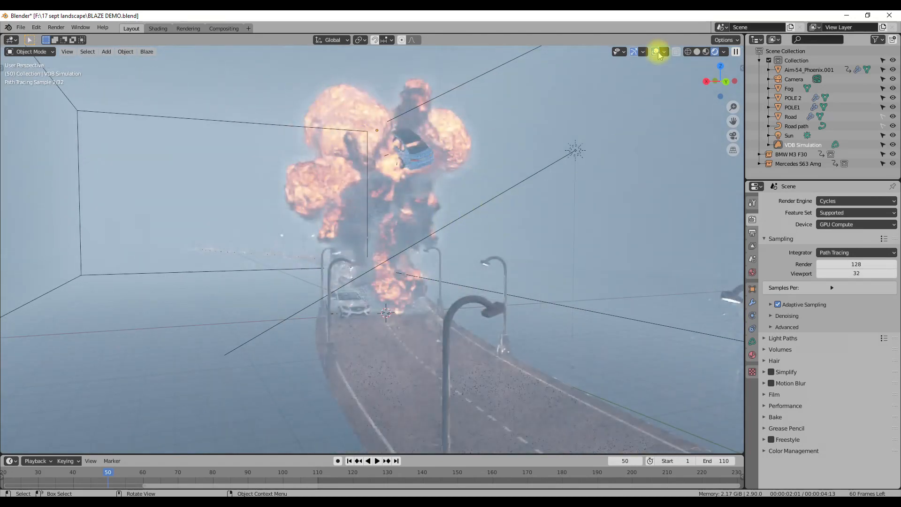
Hide viewport overlays for a clean Cycles render of the explosion over the foggy road
click(658, 52)
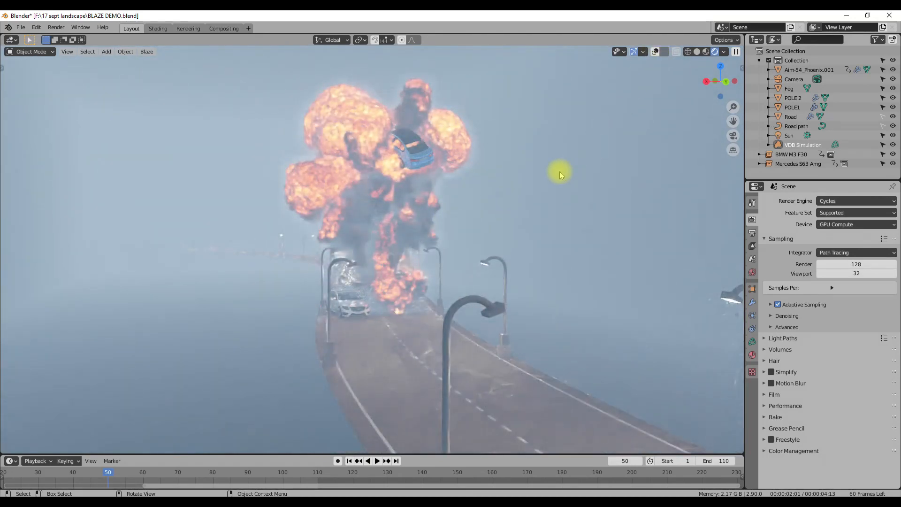